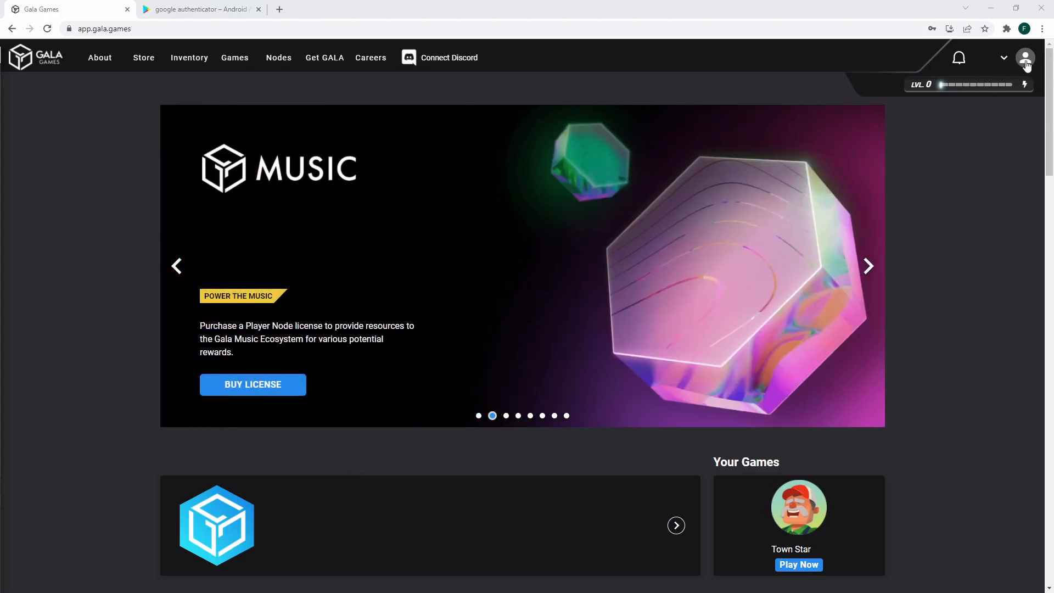
Go to the Account page from the profile avatar's dropdown menu
click(1024, 57)
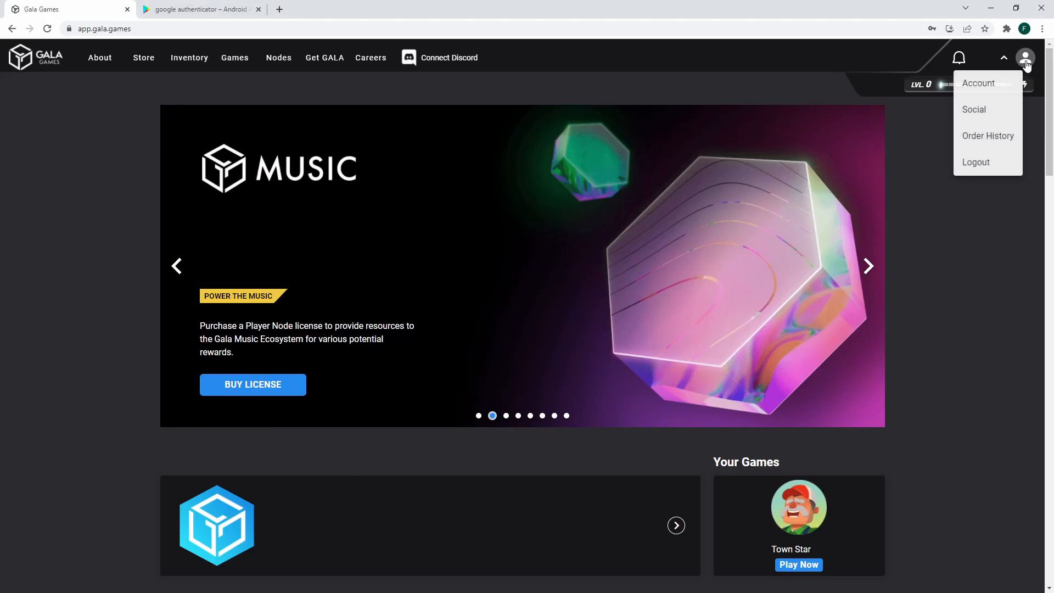
click(978, 83)
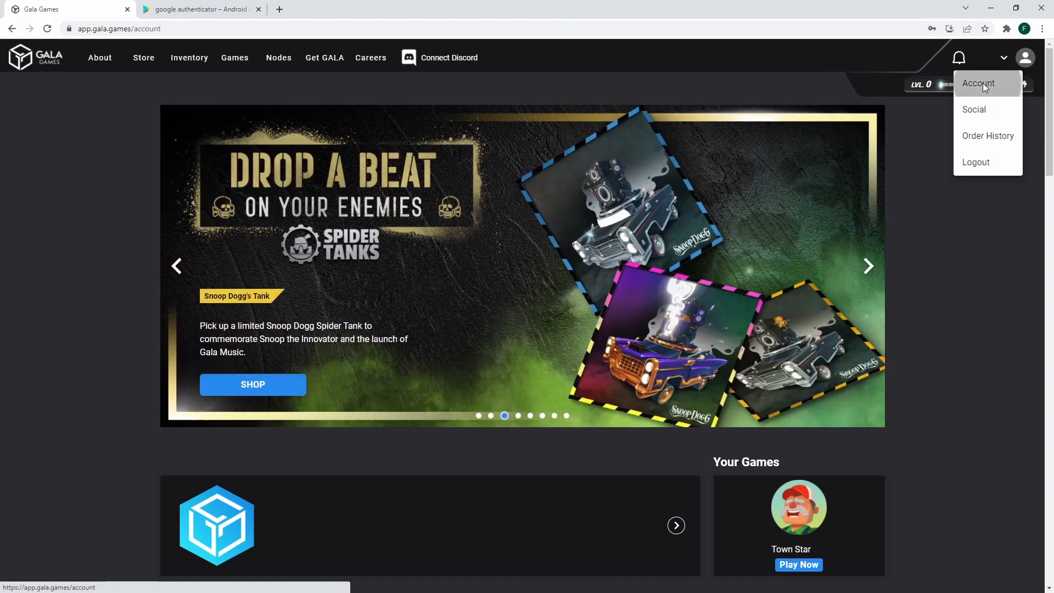
click(978, 84)
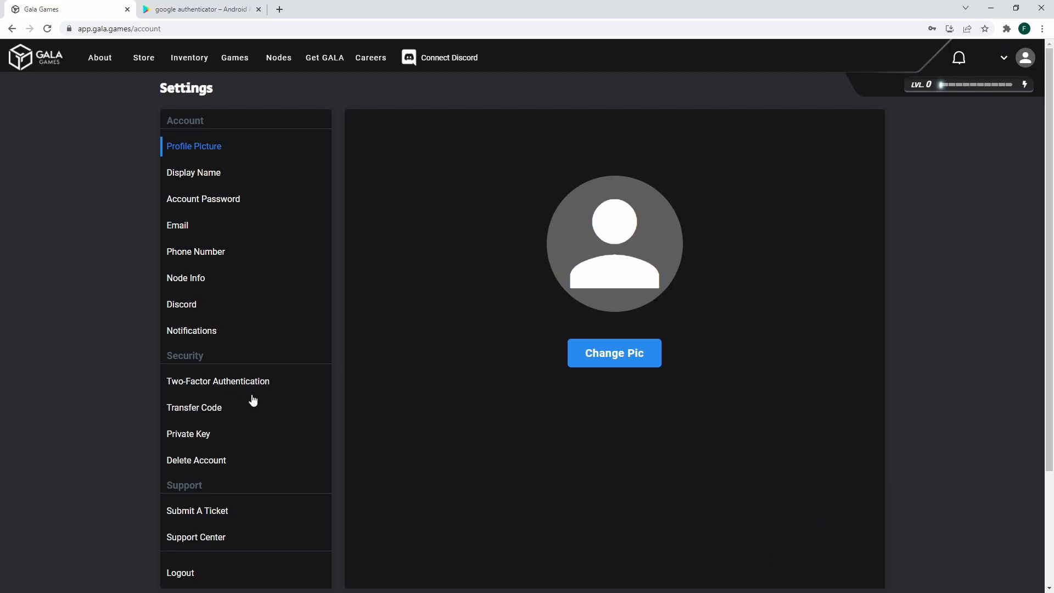
Open the Two-Factor Authentication setup, then view the authenticator app search results on Google Play
click(217, 381)
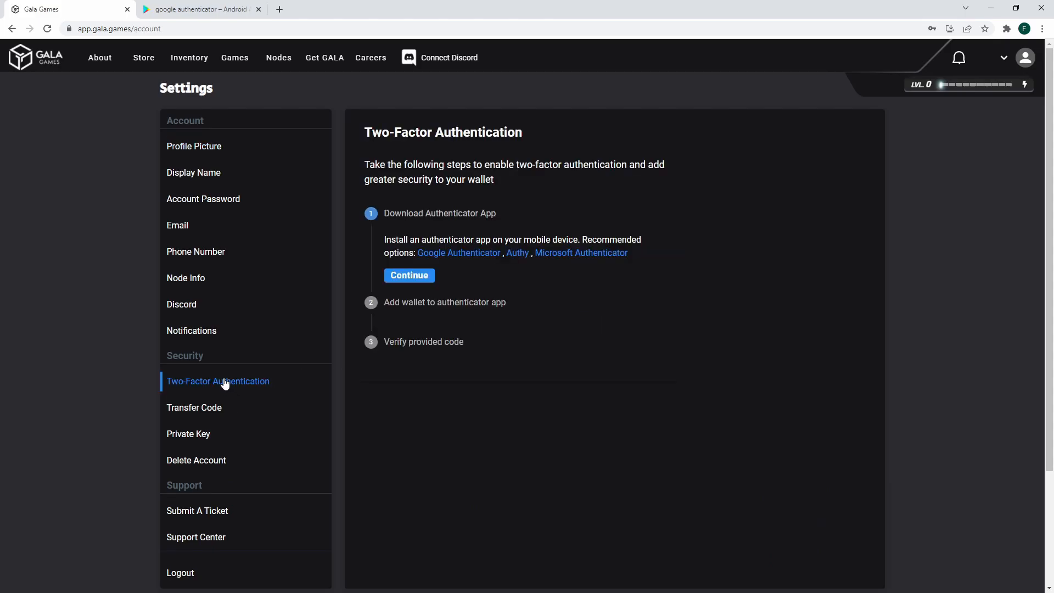
mouse_move(227, 389)
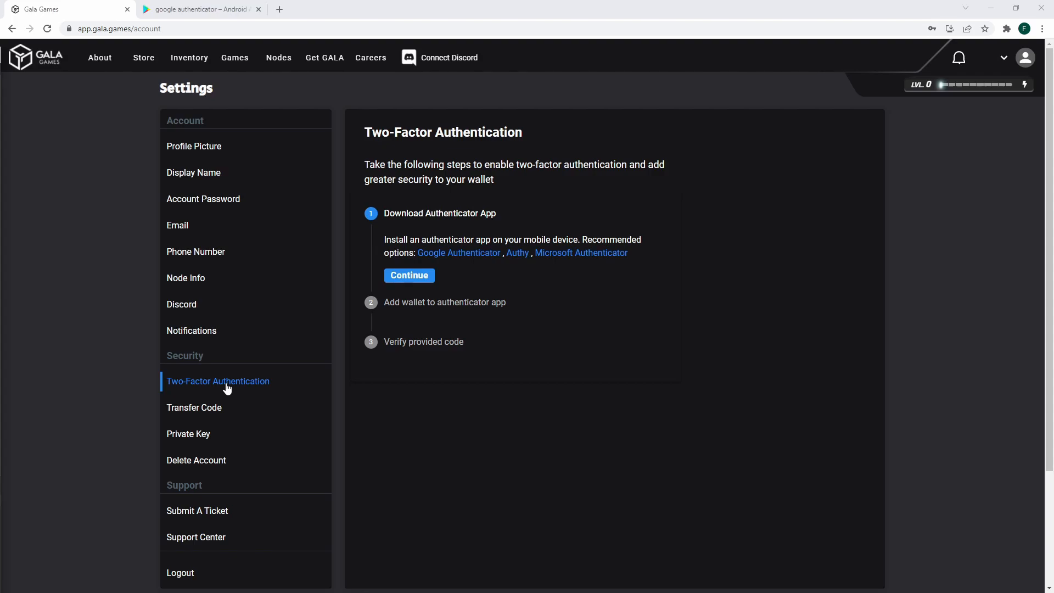
click(197, 9)
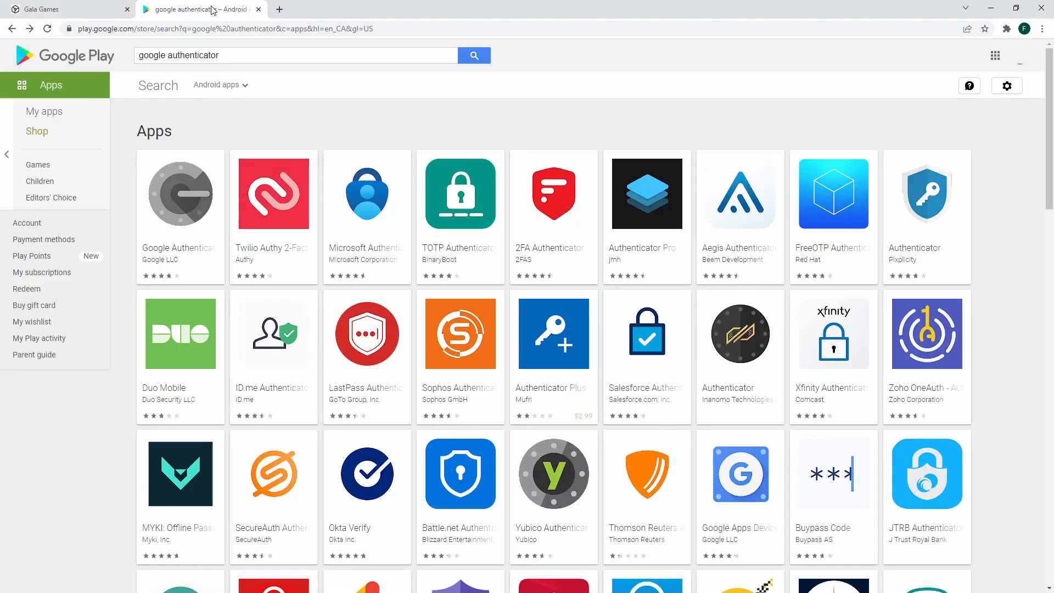
View the Google Authenticator store page, then return to the Gala Games setup steps
click(180, 194)
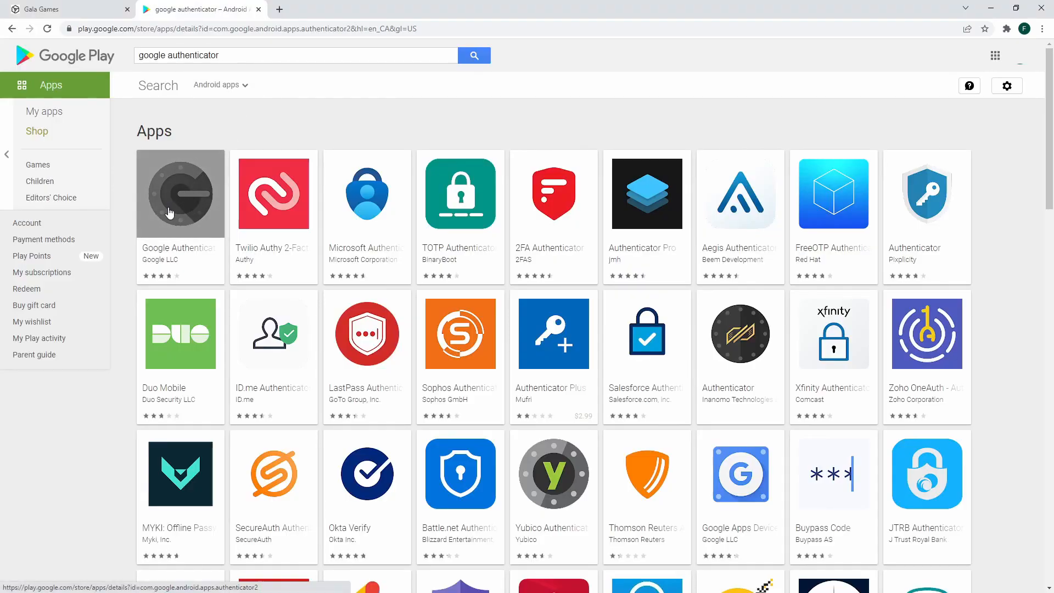
click(180, 193)
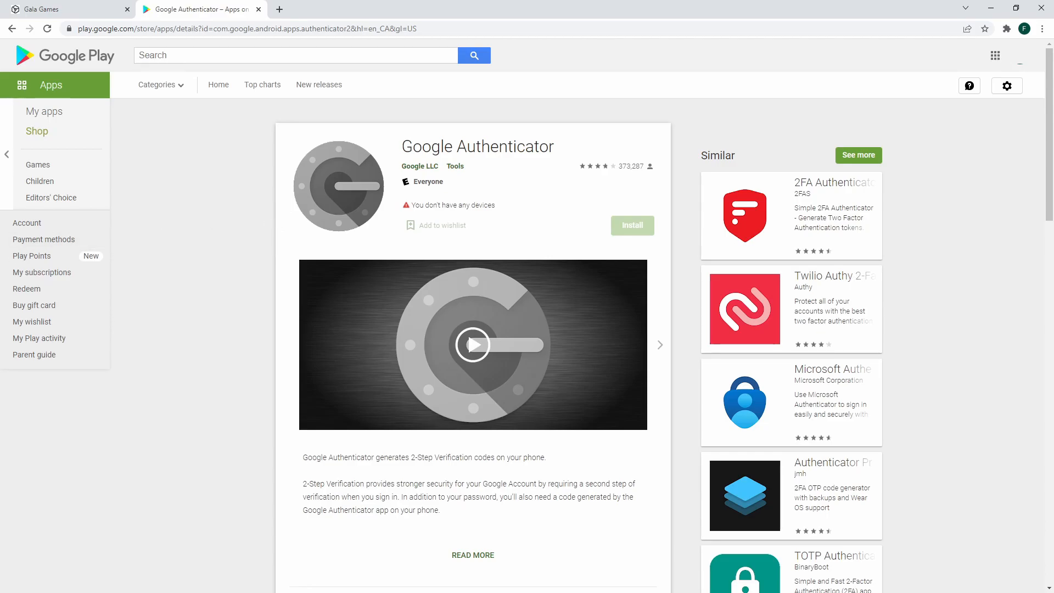
click(44, 9)
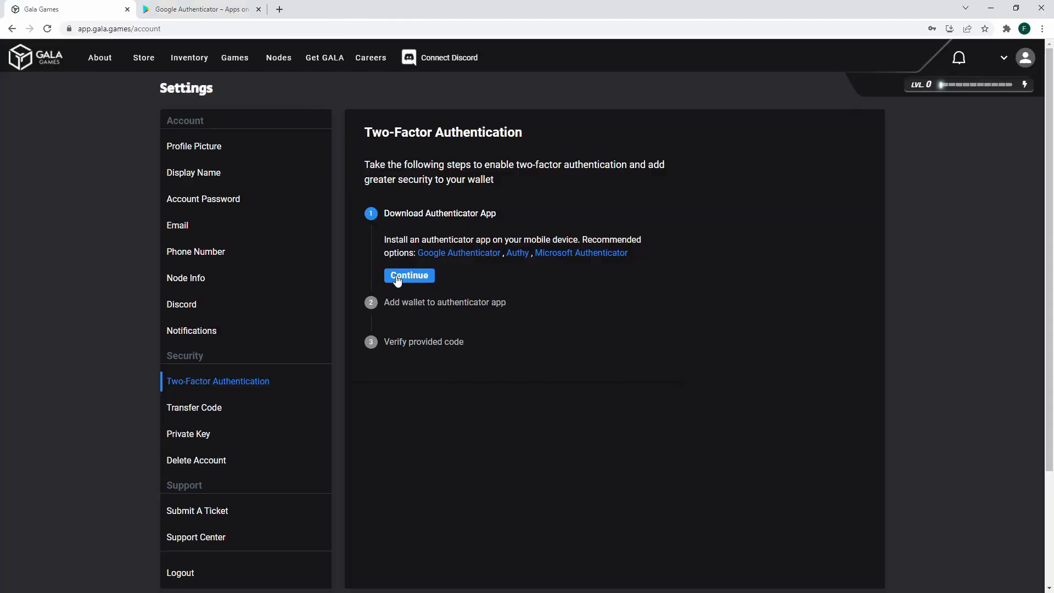
Continue past step 1, Download Authenticator App, to wallet registration
click(408, 276)
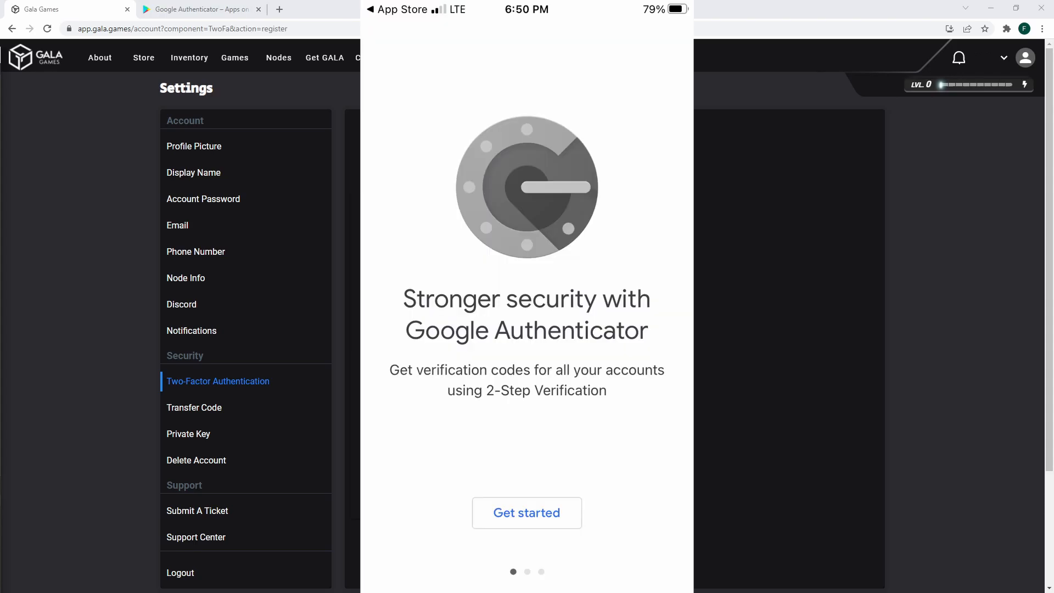
Add the Gala Games wallet to Google Authenticator via QR code, then continue to code verification
click(526, 512)
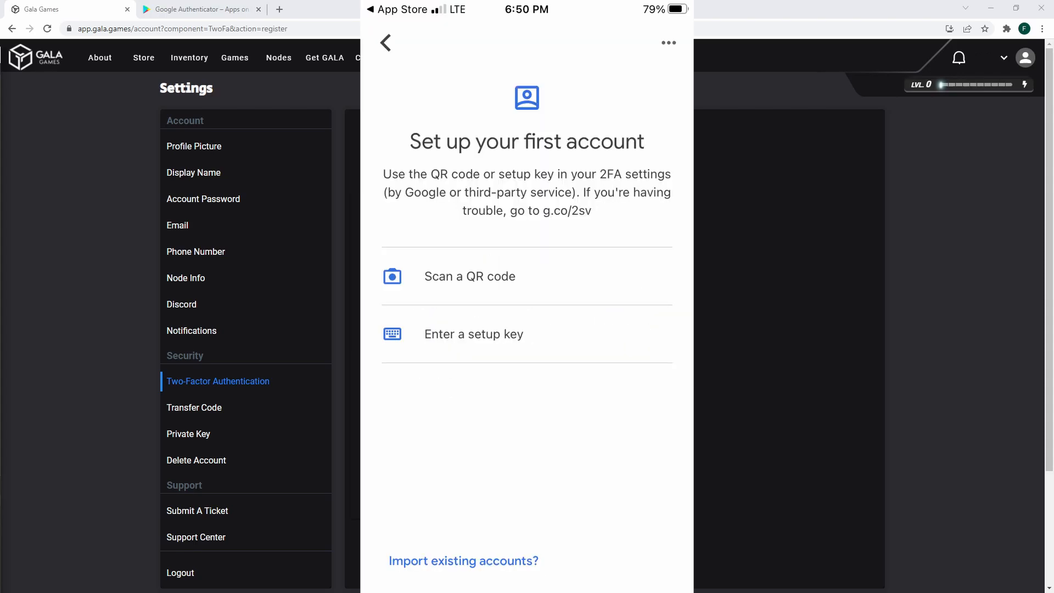
click(470, 276)
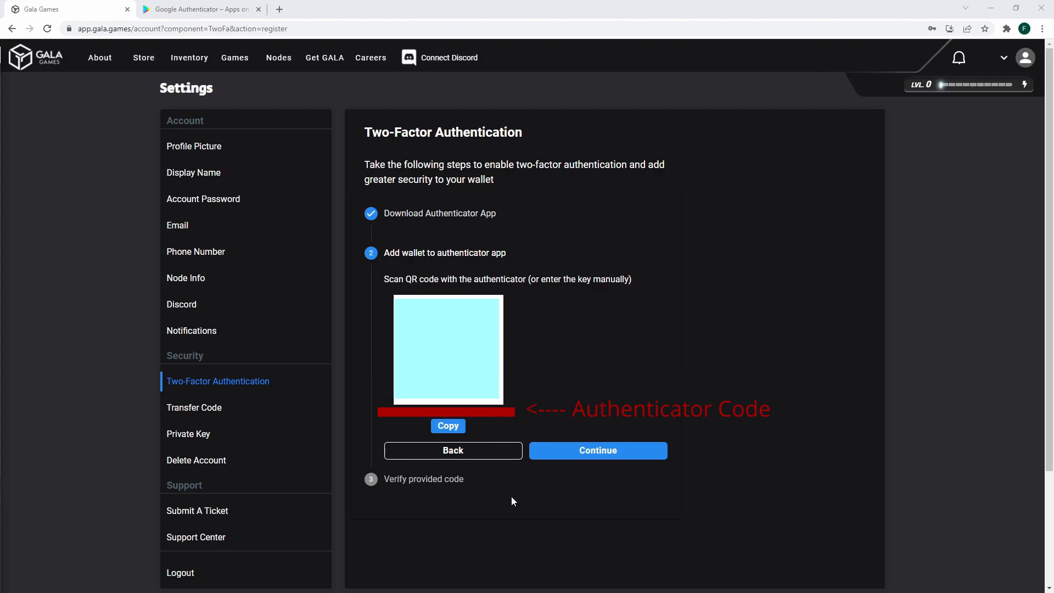
mouse_move(581, 468)
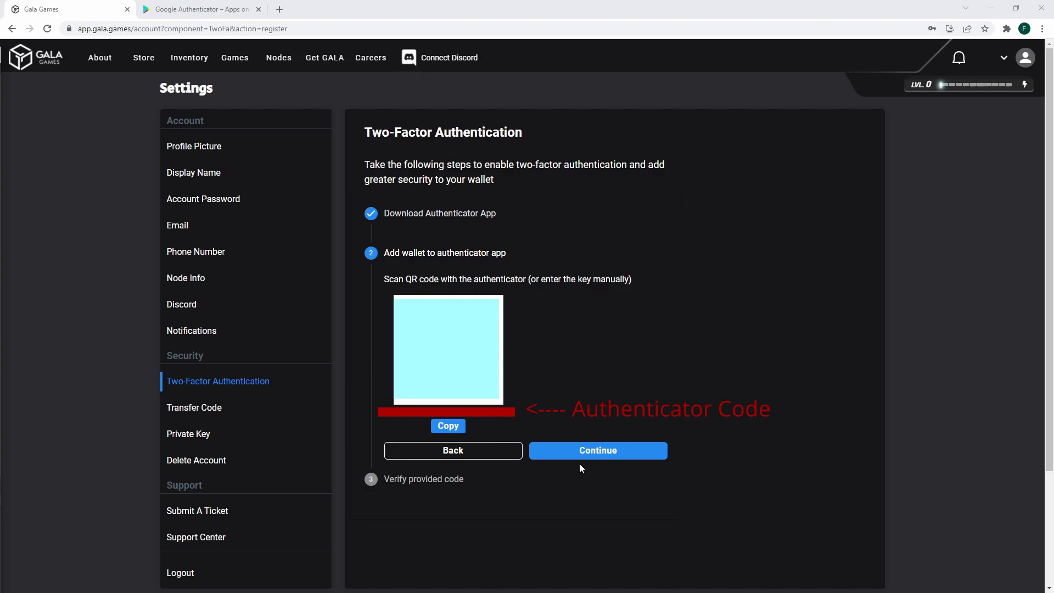
click(596, 450)
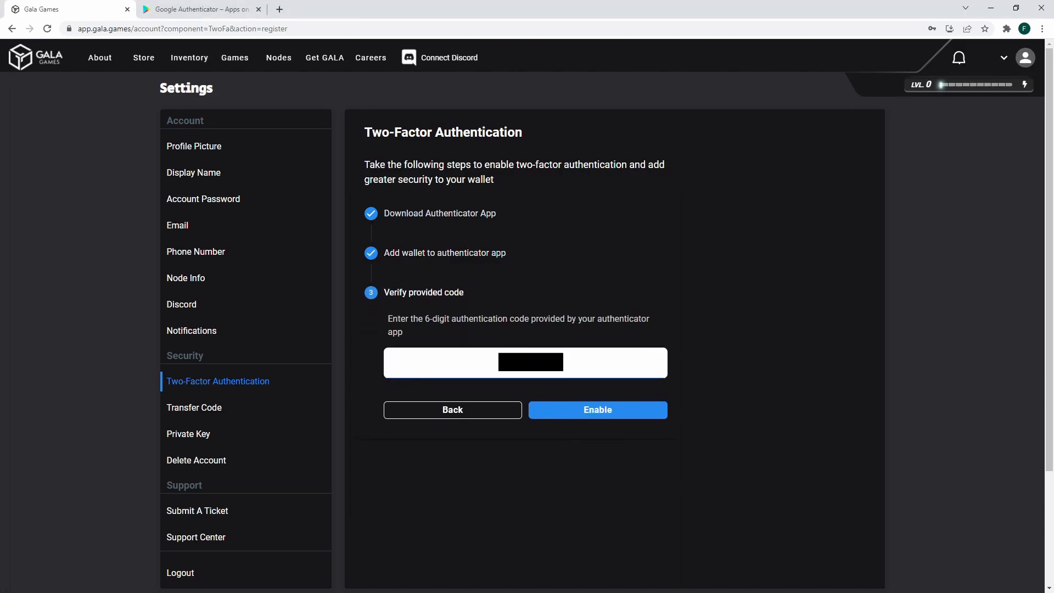
Enter the six-digit authenticator code to enable 2FA on the account
click(596, 409)
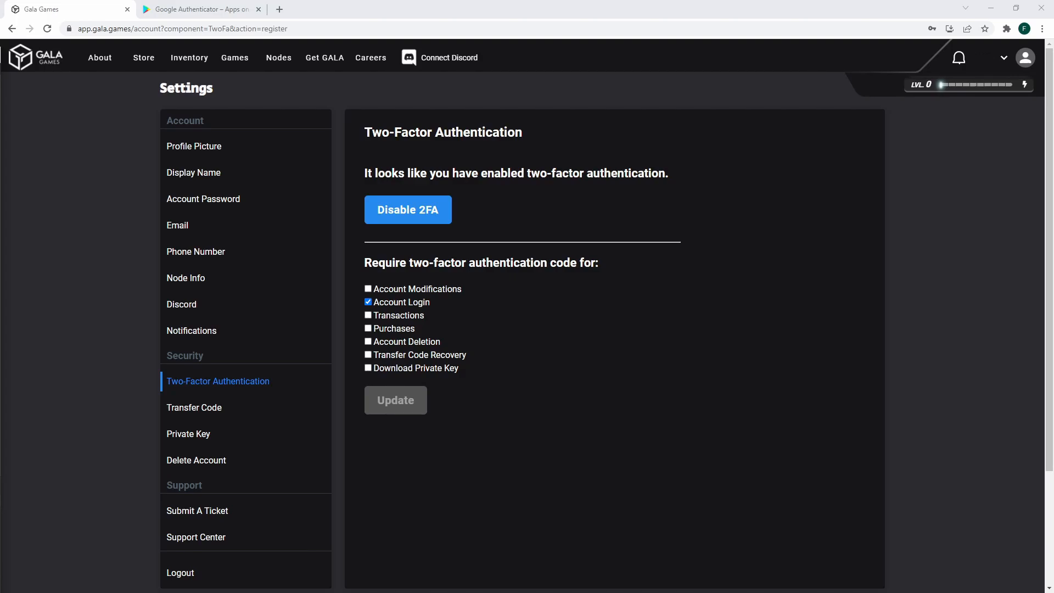
Require 2FA for Account Modifications and Download Private Key but not Account Login, then update
click(368, 289)
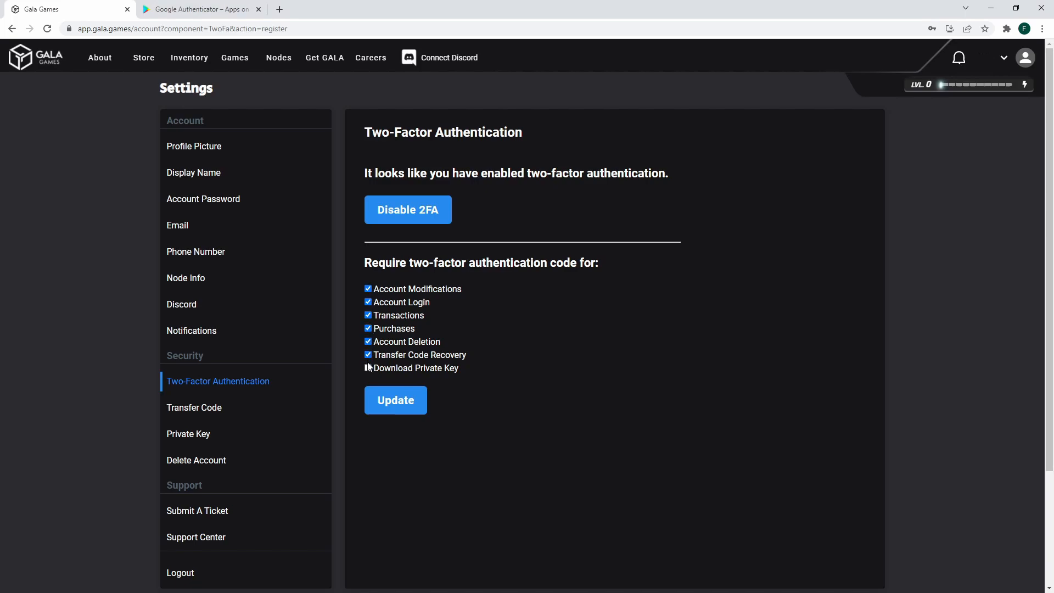
click(368, 368)
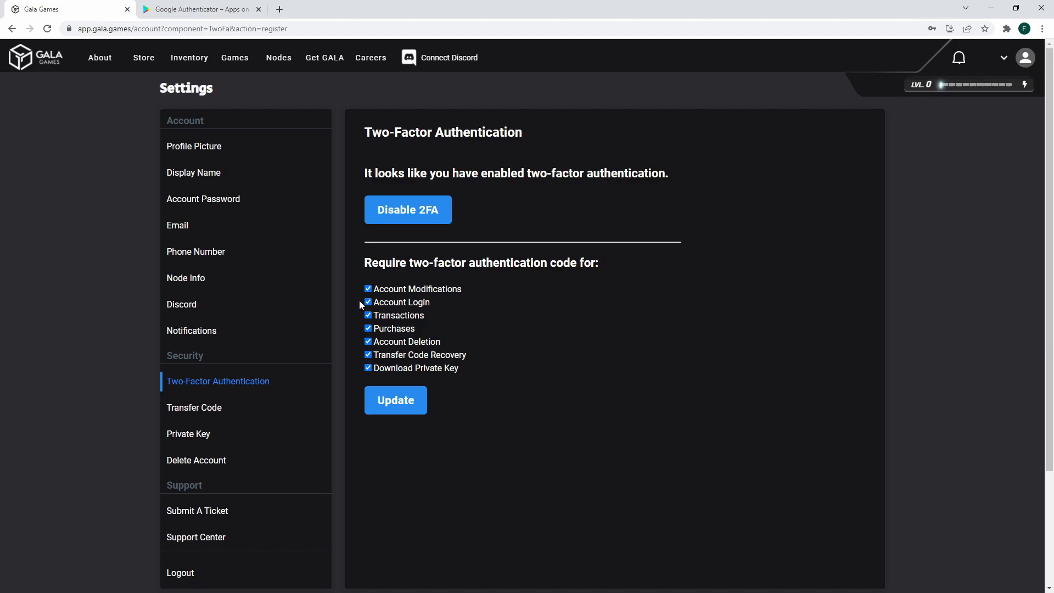
click(367, 302)
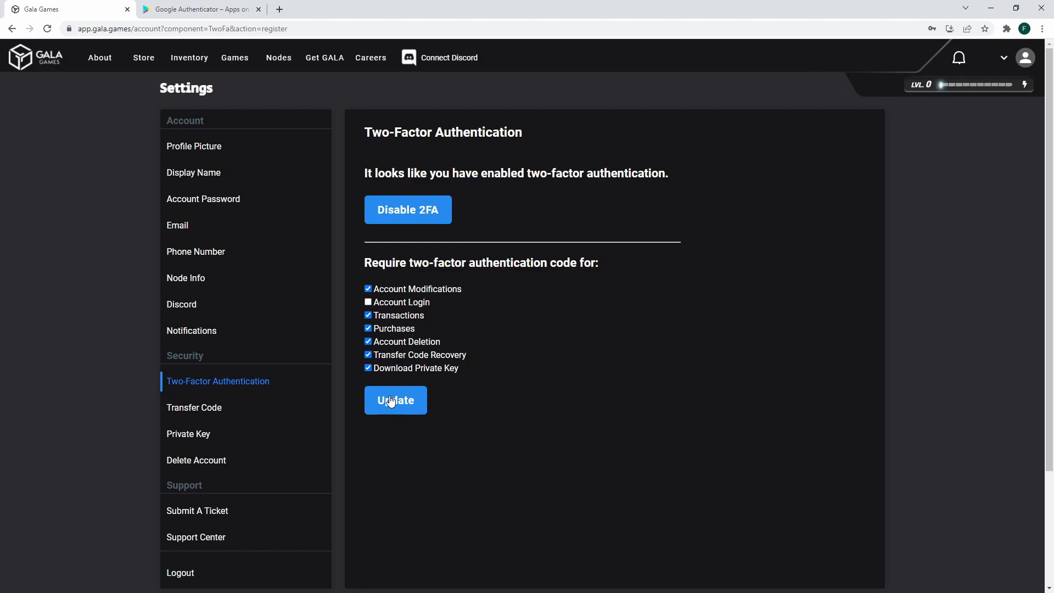
click(395, 400)
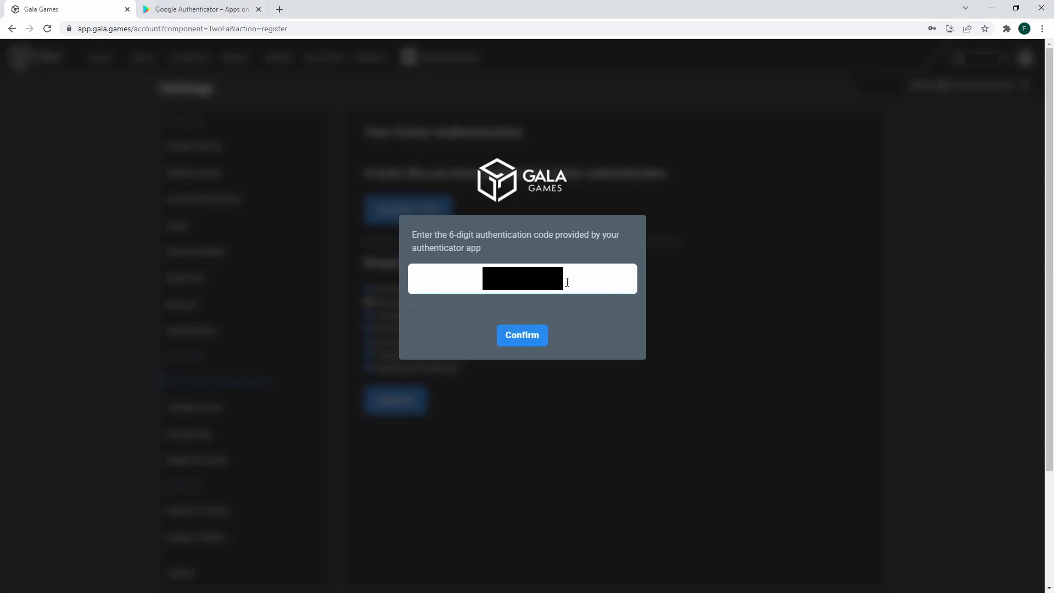
Confirm the 2FA requirements update with the authenticator code
click(522, 335)
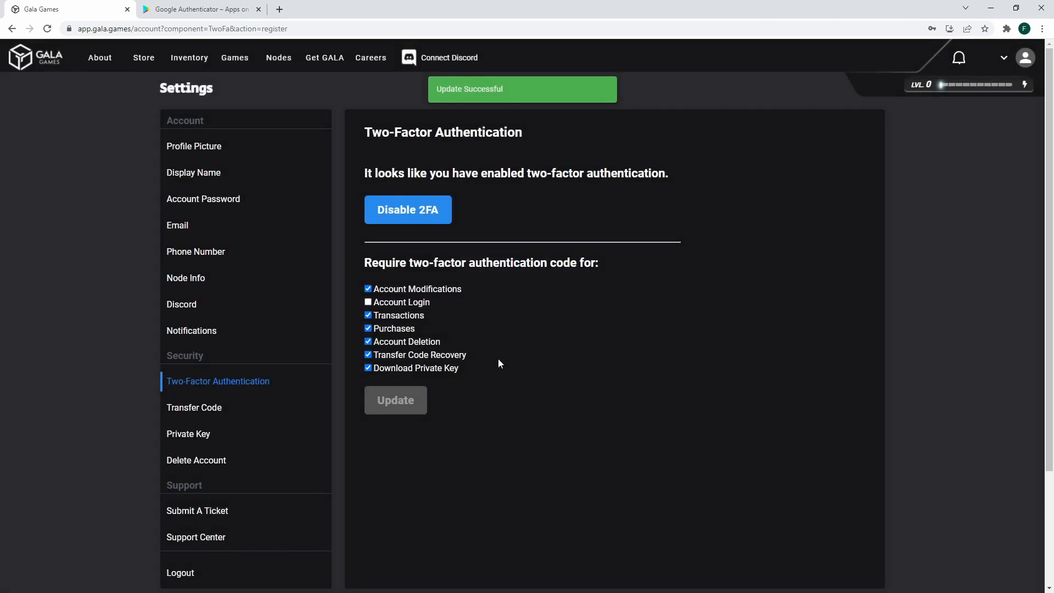